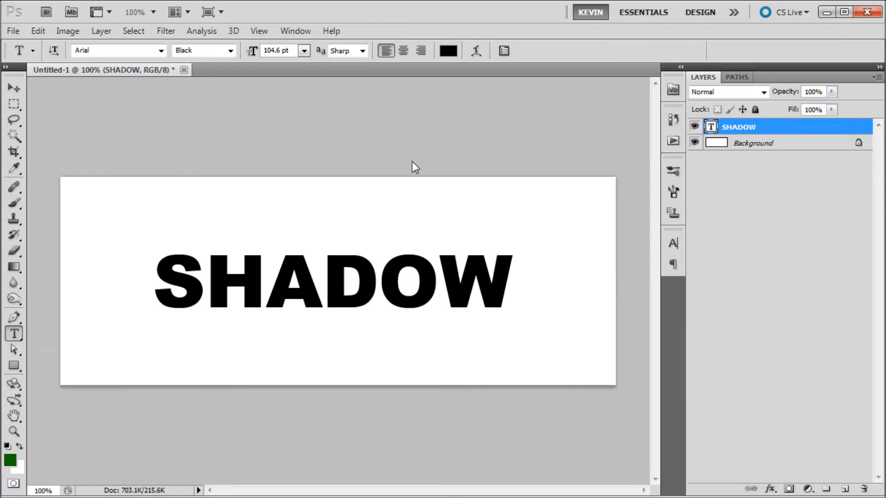
mouse_move(393, 166)
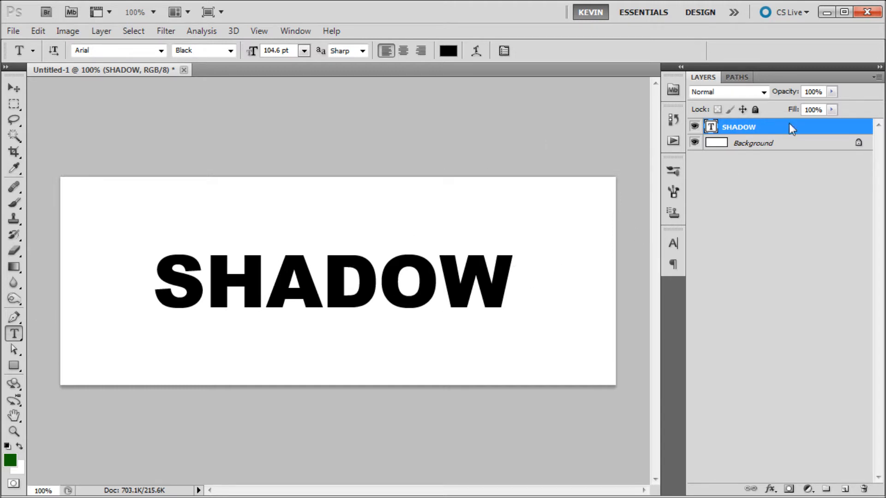
Duplicate the SHADOW type layer and rasterize the copy
key("ctrl+j")
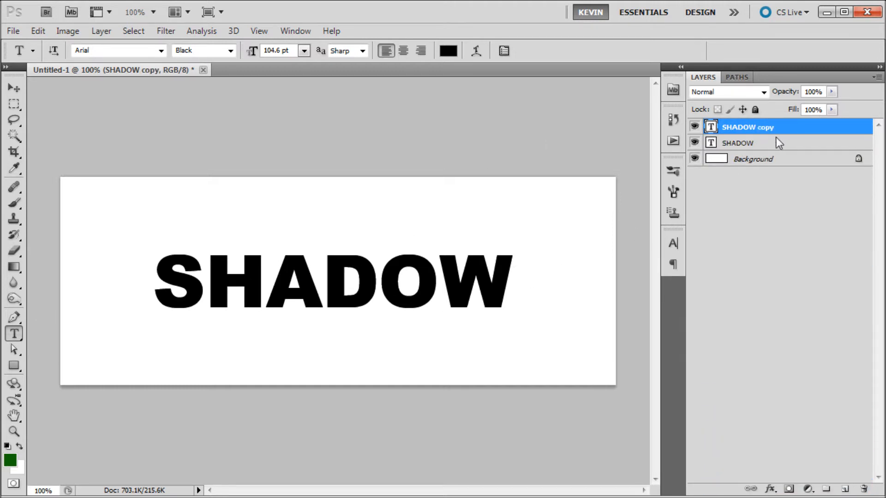
right_click(746, 126)
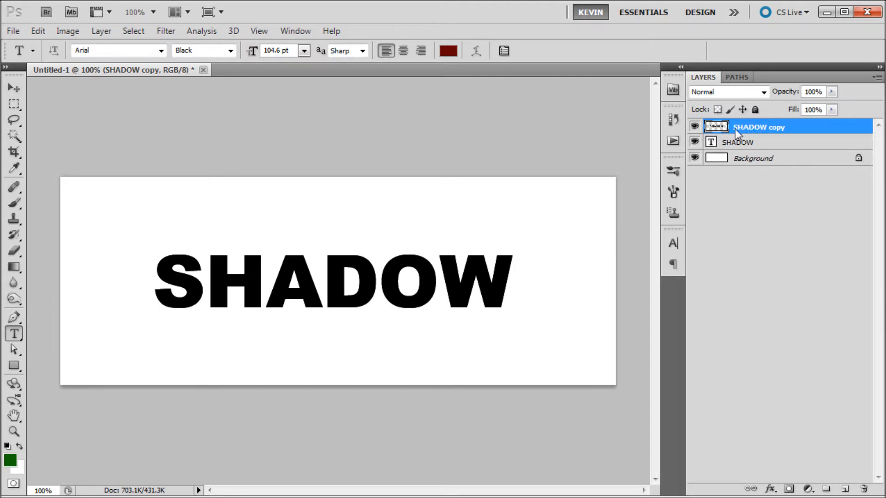
double_click(760, 127)
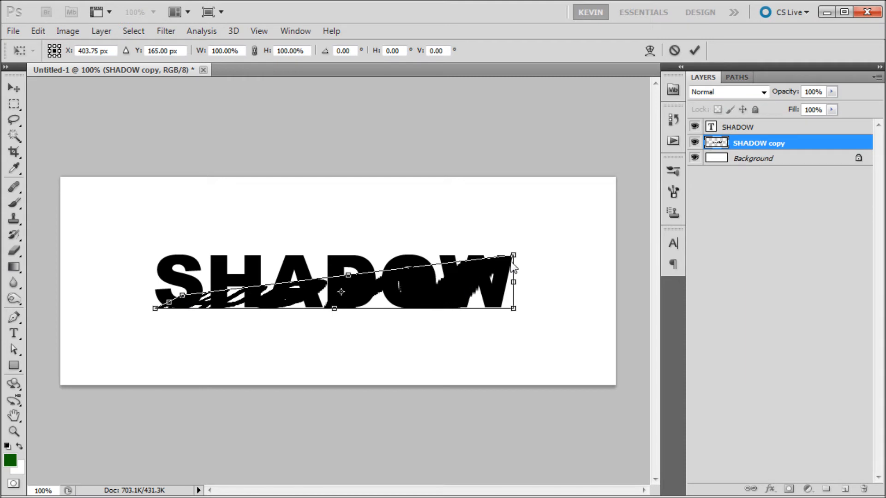
Distort the SHADOW copy into a flattened shadow slanting right along the baseline
left_click_drag(512, 255, 529, 299)
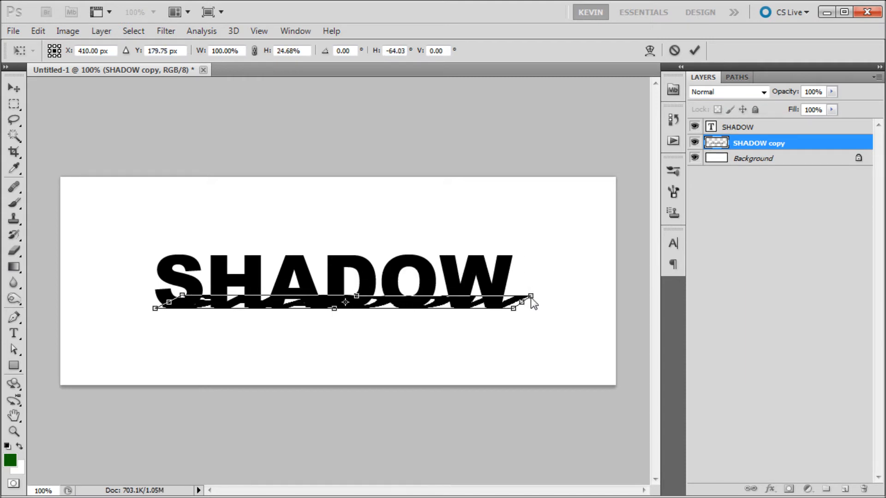
left_click_drag(528, 299, 536, 298)
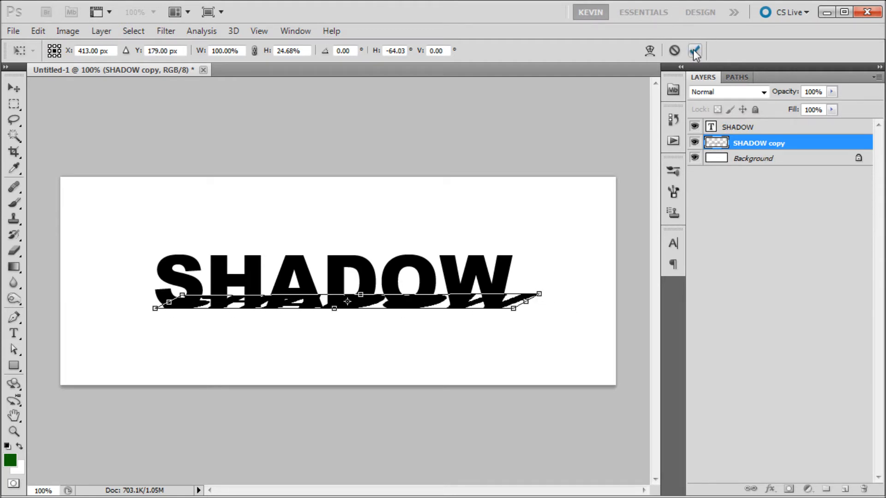
left_click(165, 31)
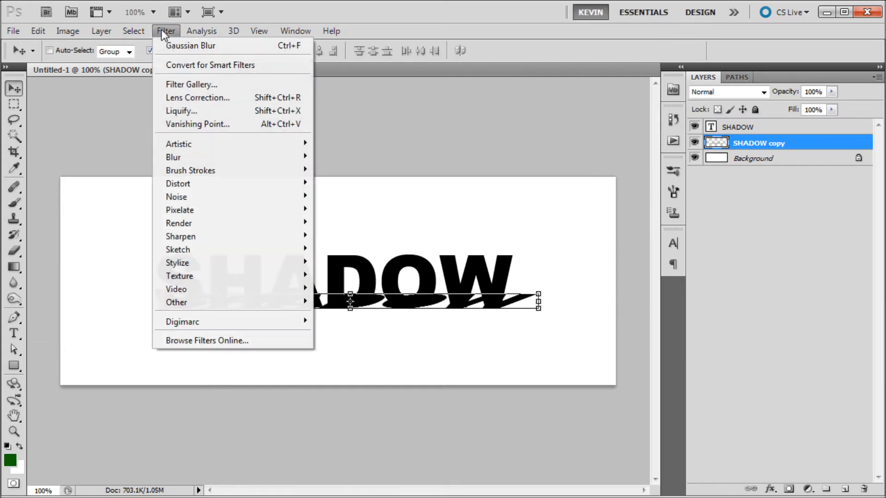
mouse_move(173, 157)
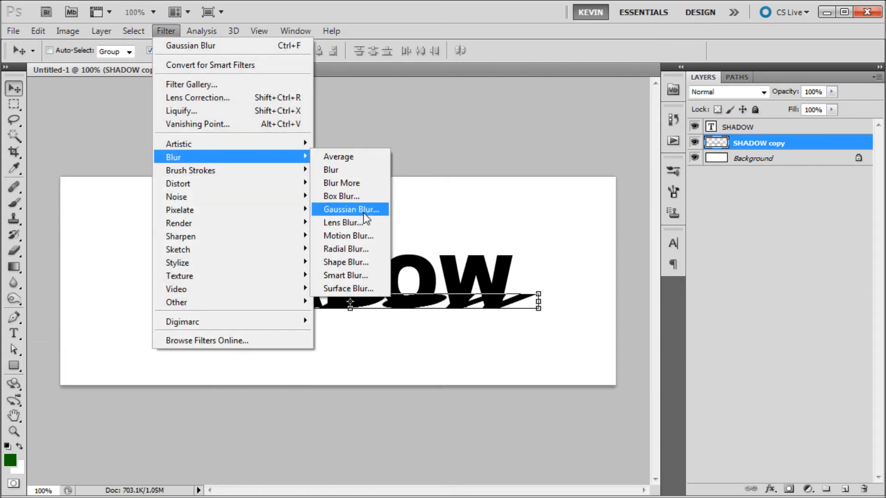
Apply a Gaussian Blur of a few pixels to the slanted shadow
left_click(350, 209)
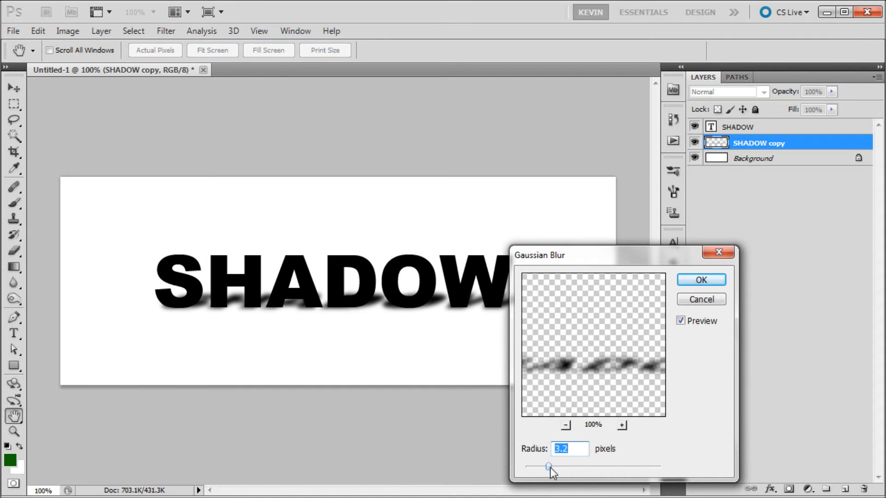
left_click_drag(546, 465, 549, 465)
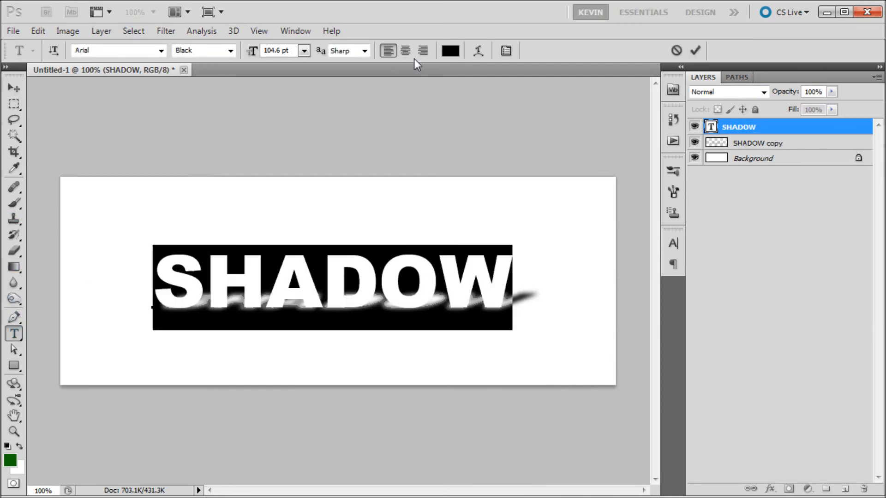
Change the SHADOW text colour to dark red #4f0000
left_click(448, 50)
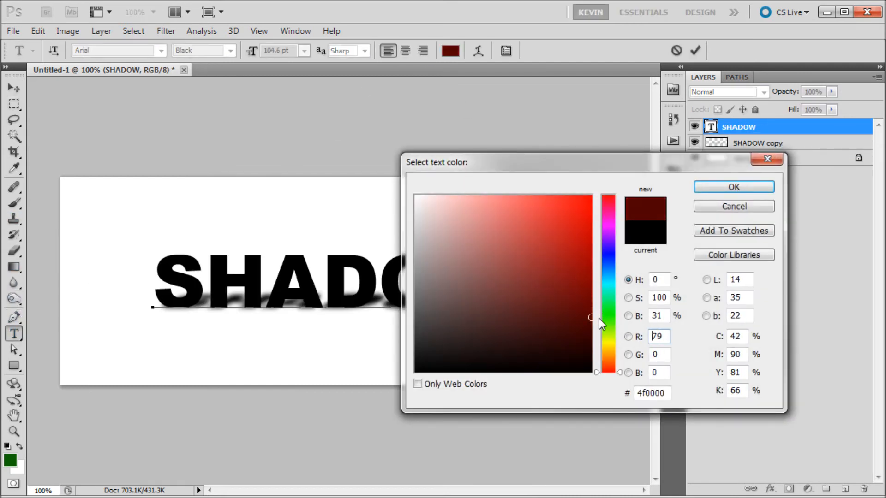
left_click(733, 186)
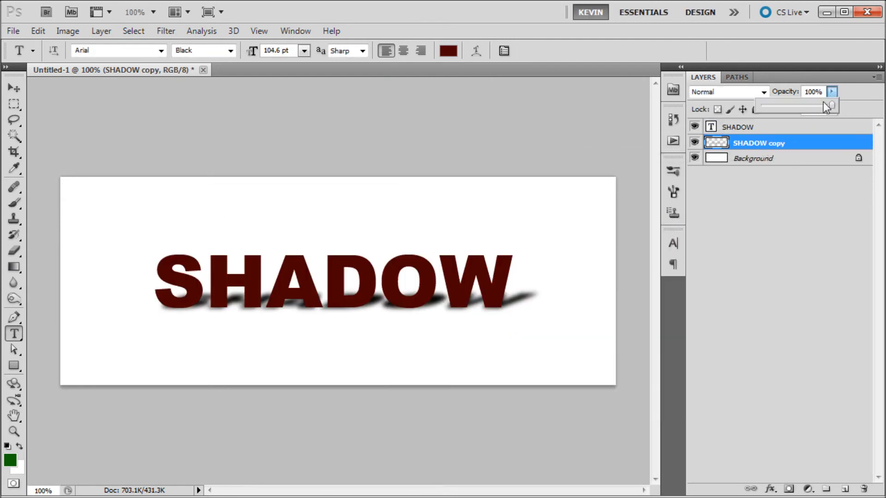
Set the SHADOW copy layer opacity to about 73%
left_click_drag(825, 106, 795, 106)
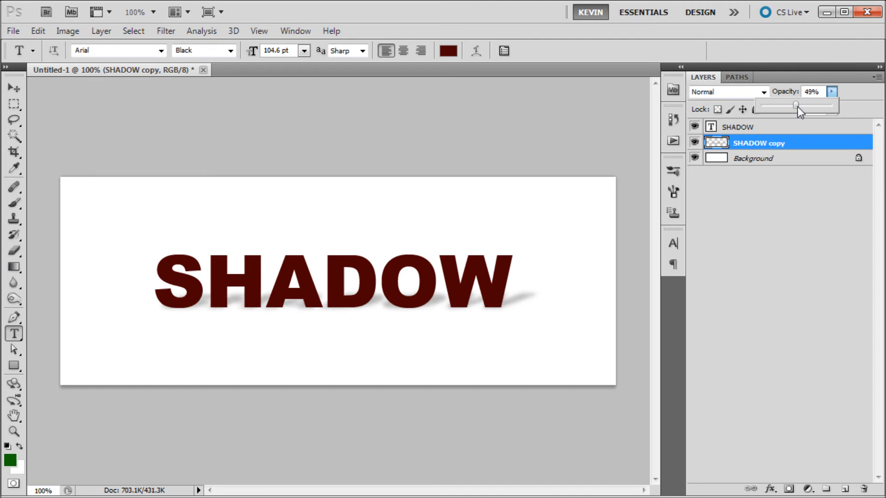
left_click_drag(796, 105, 813, 105)
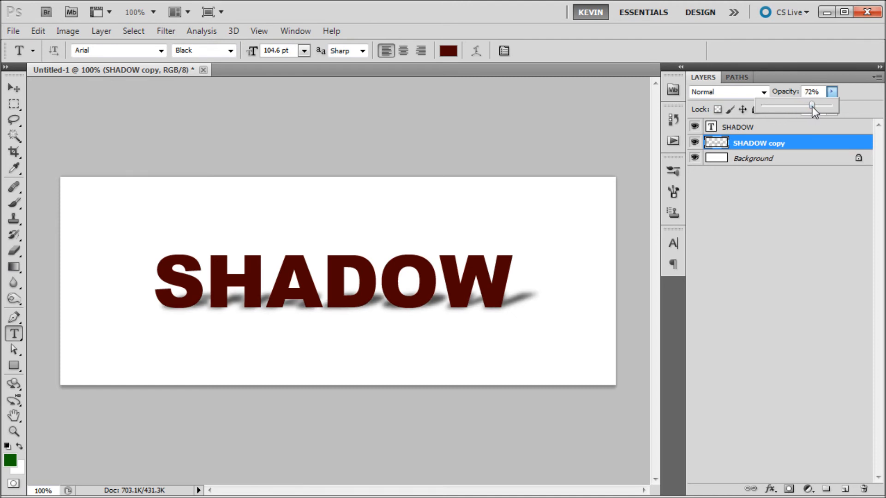
left_click_drag(812, 106, 808, 106)
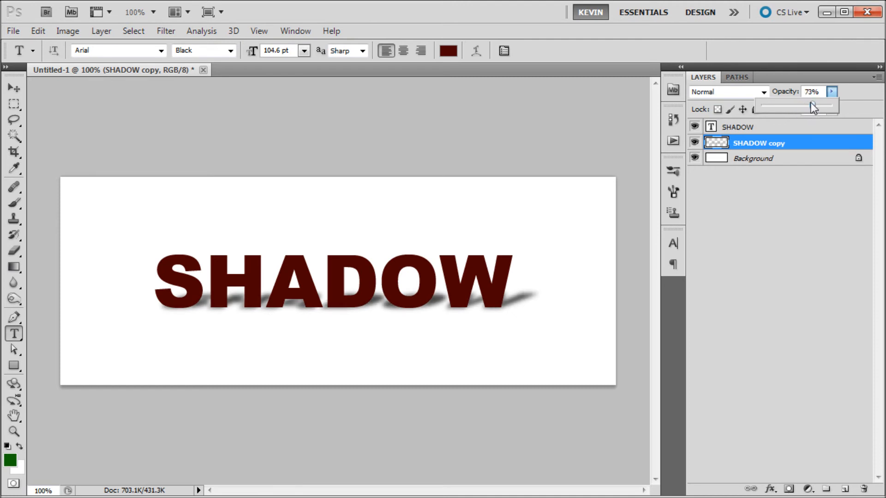